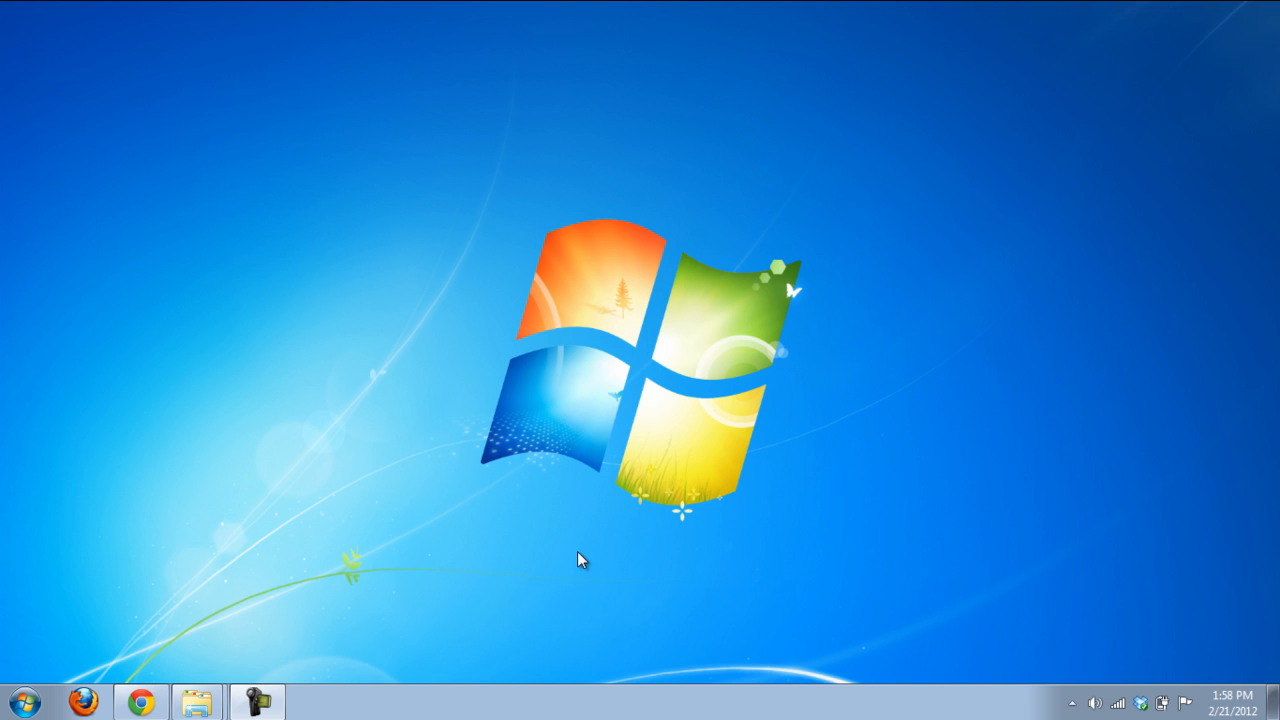
mouse_move(1160, 671)
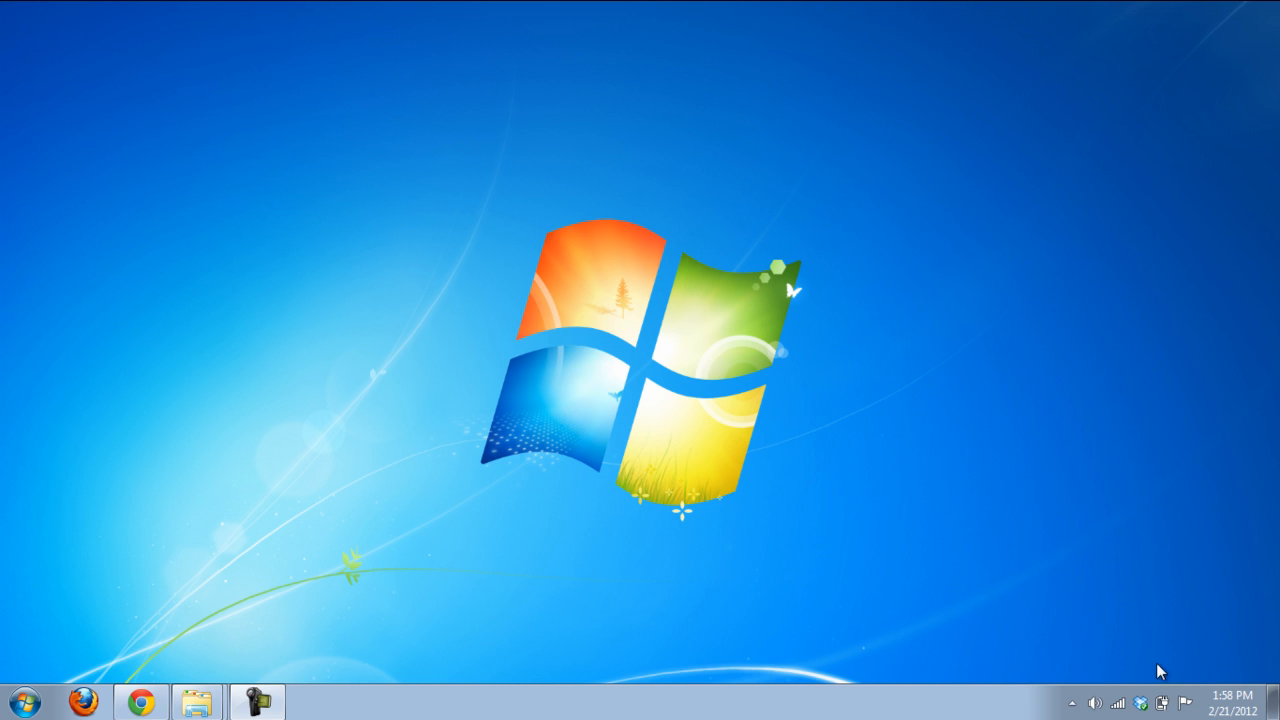
mouse_move(1190, 705)
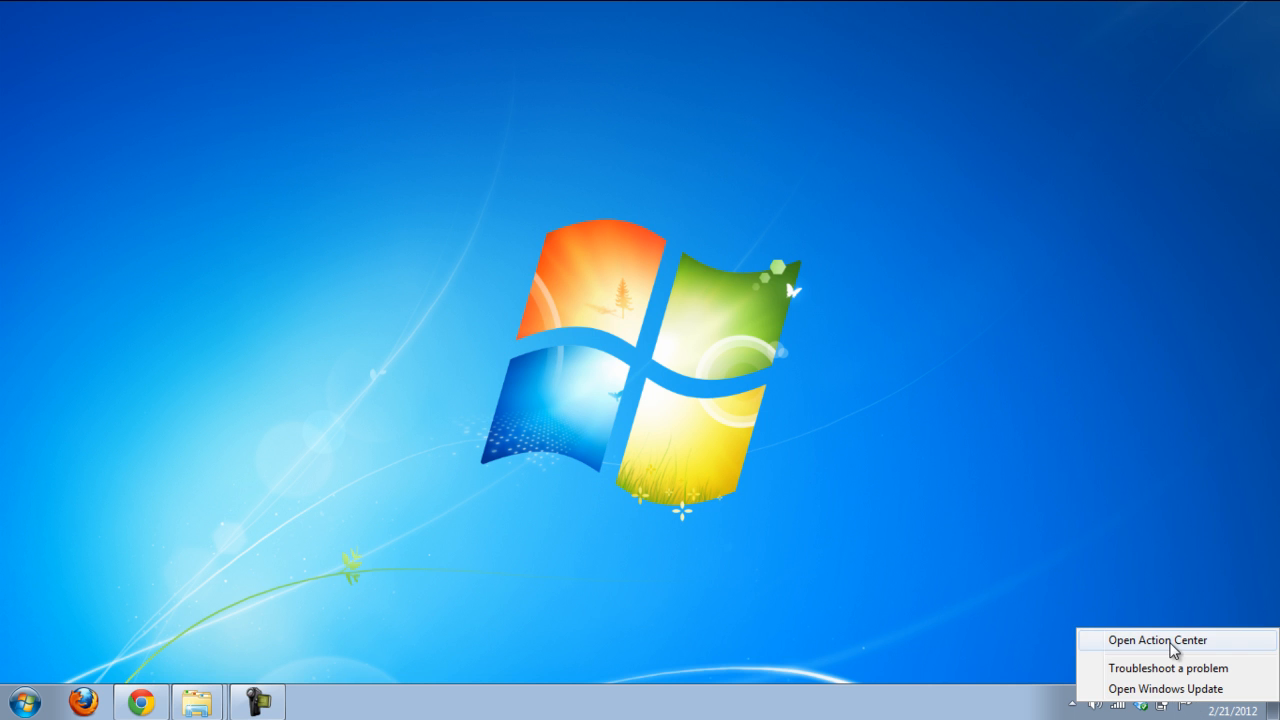
Open Action Center from the notification-area flag to view the backup Maintenance alert.
left_click(1157, 640)
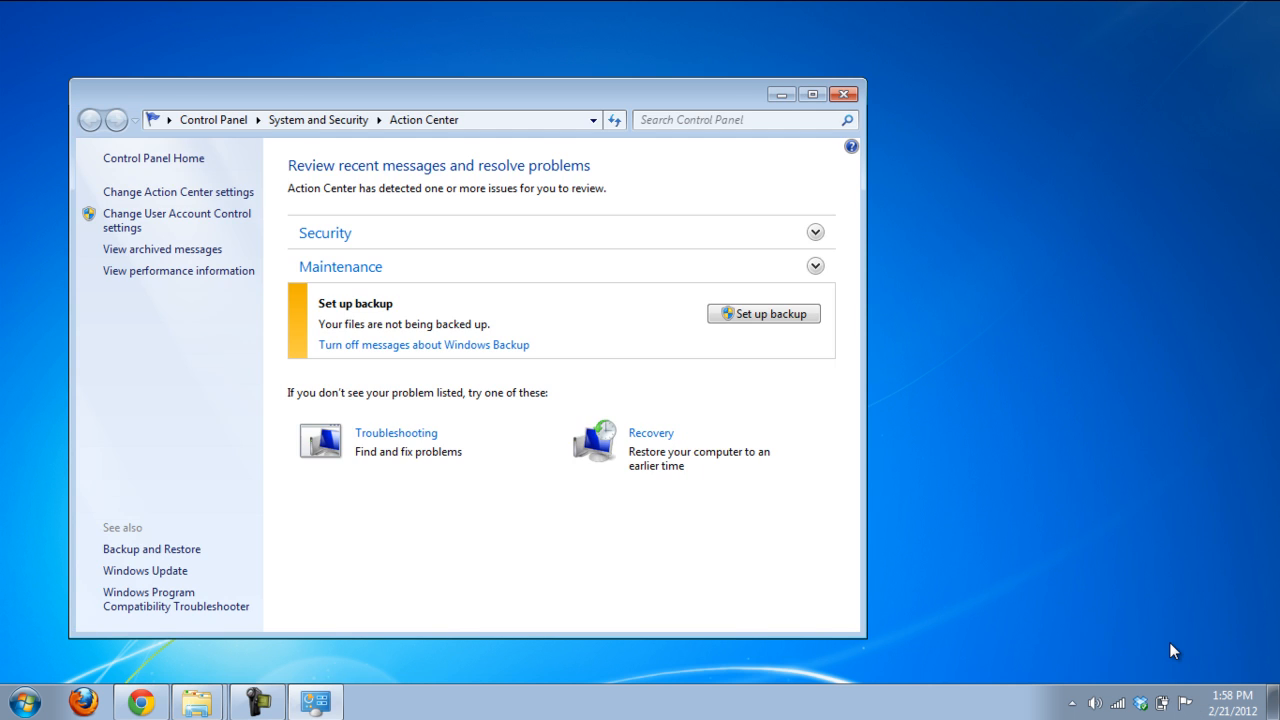
mouse_move(697, 475)
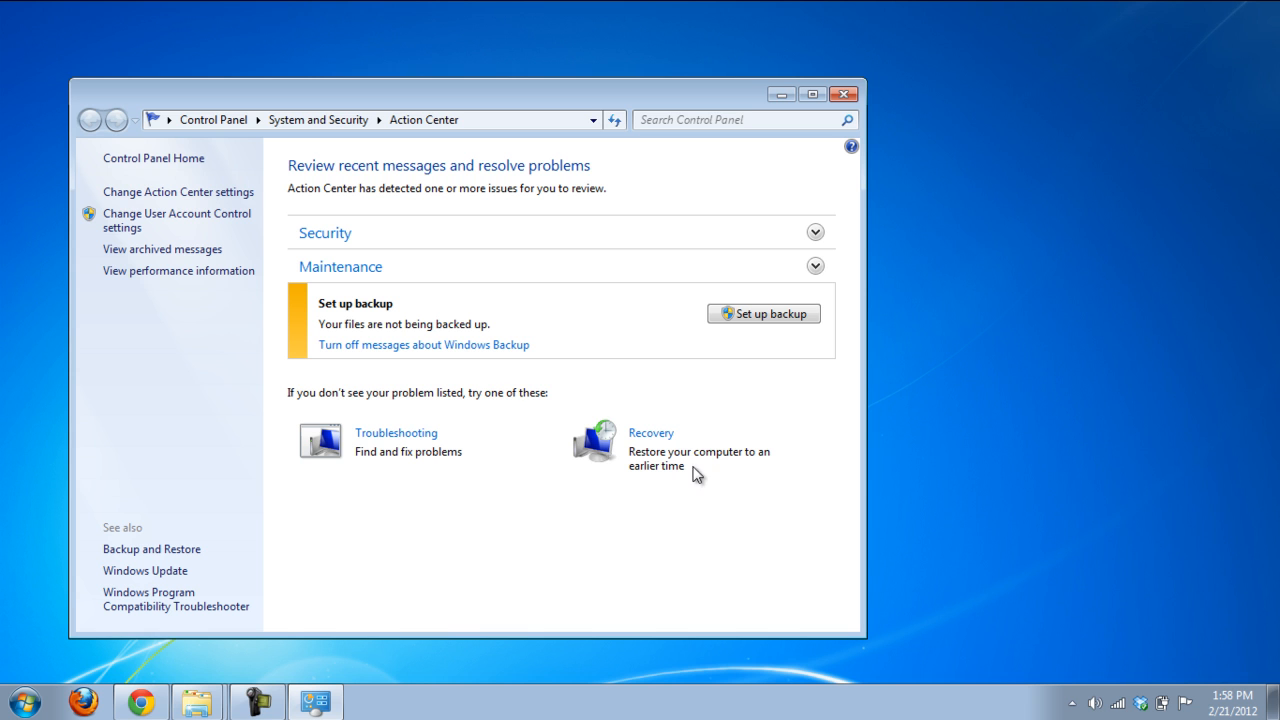
mouse_move(178, 191)
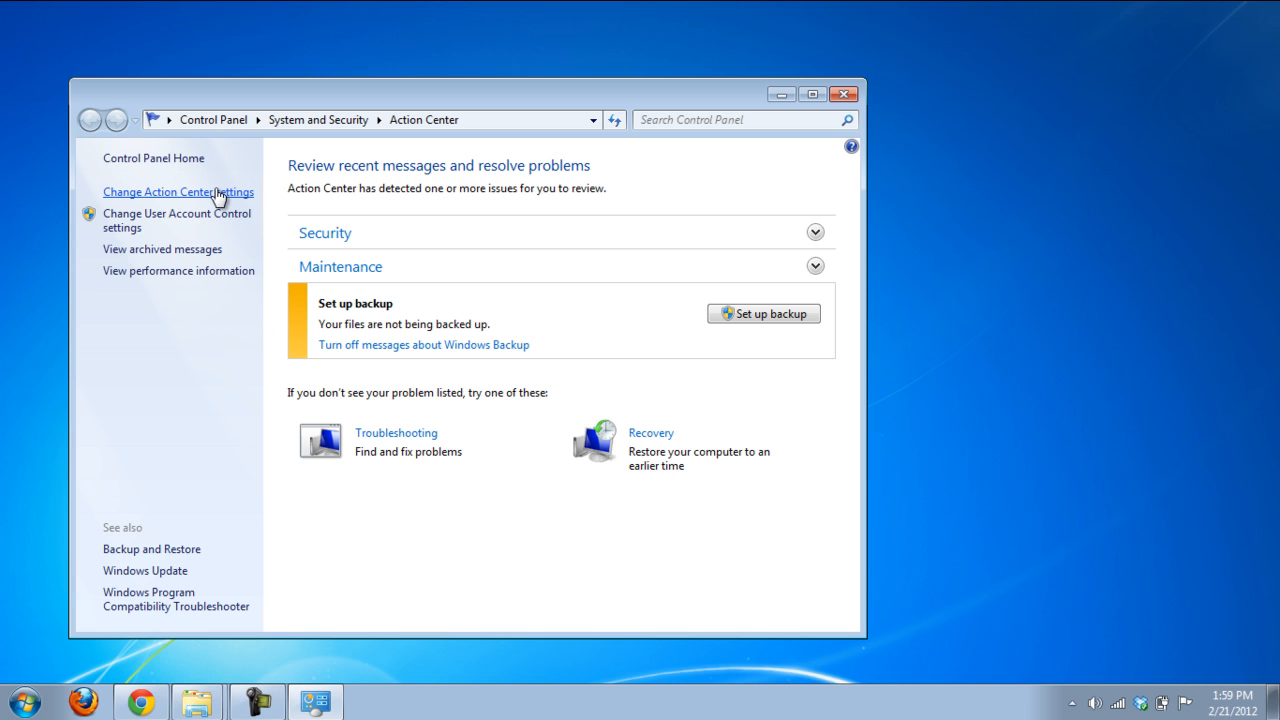
In Action Center settings, uncheck Windows Update, Internet security, Network firewall and Virus protection messages.
left_click(178, 191)
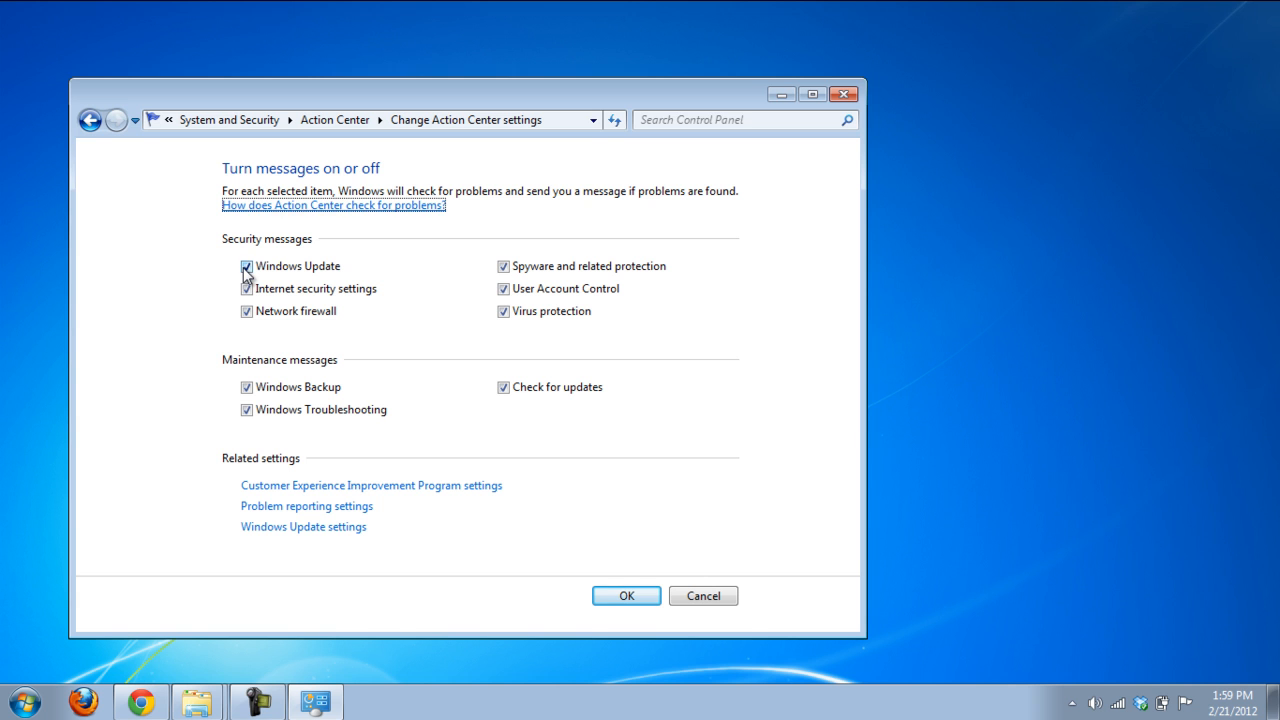
left_click(246, 266)
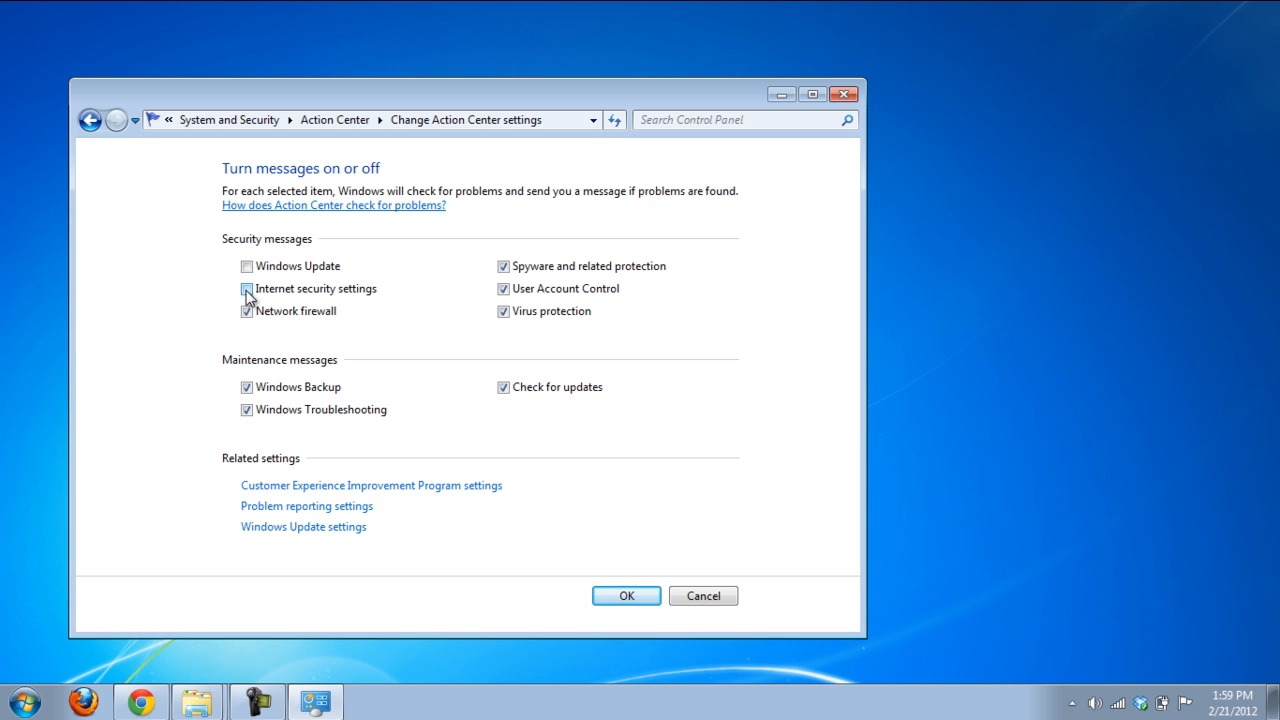
left_click(247, 311)
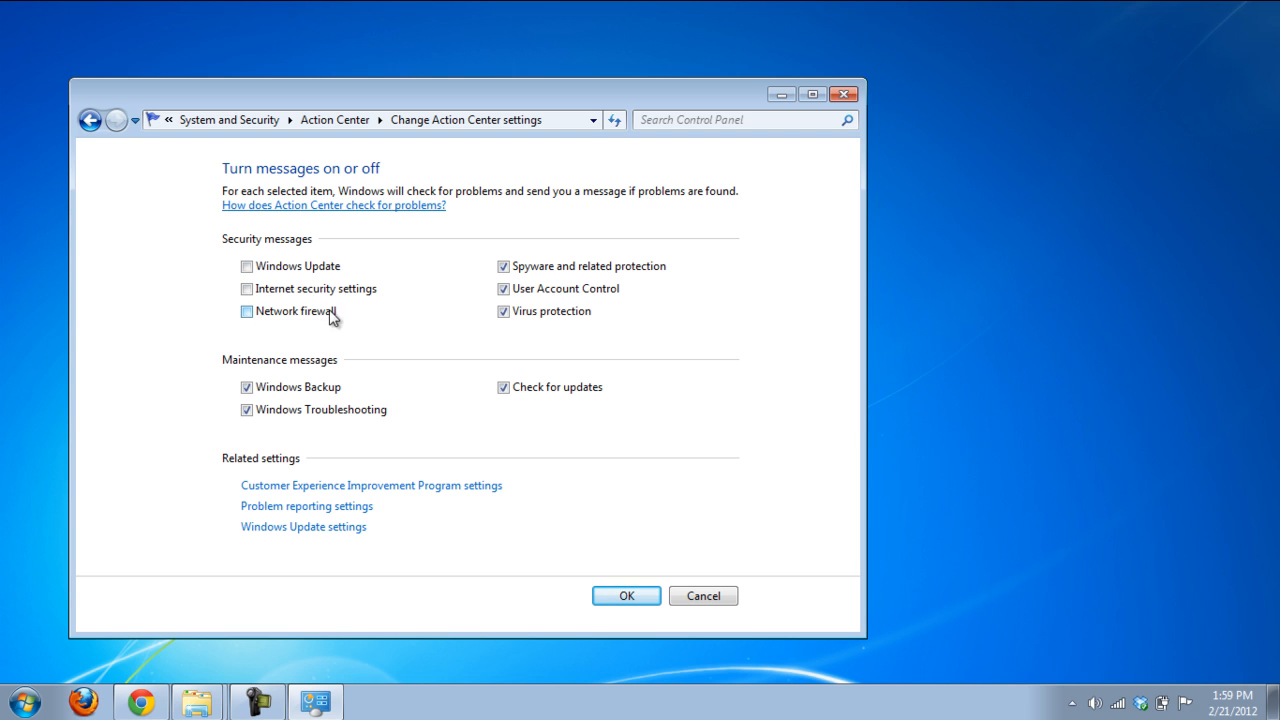
left_click(503, 311)
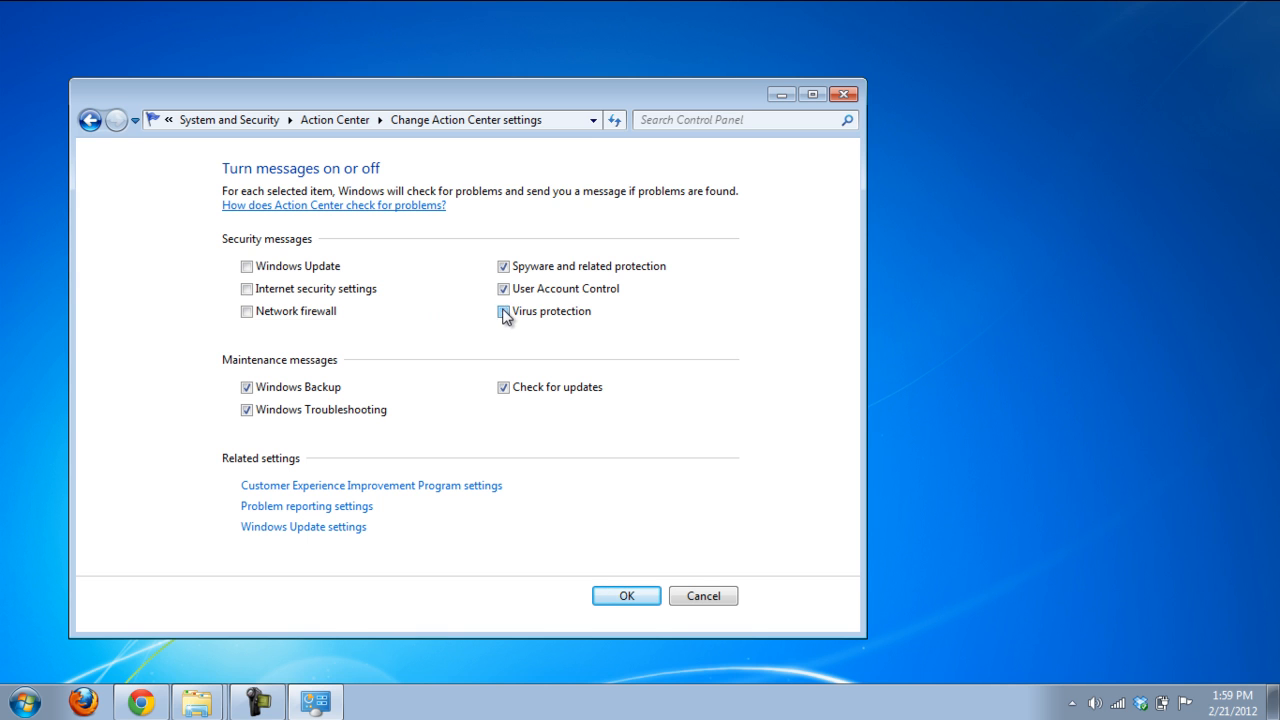
left_click(503, 288)
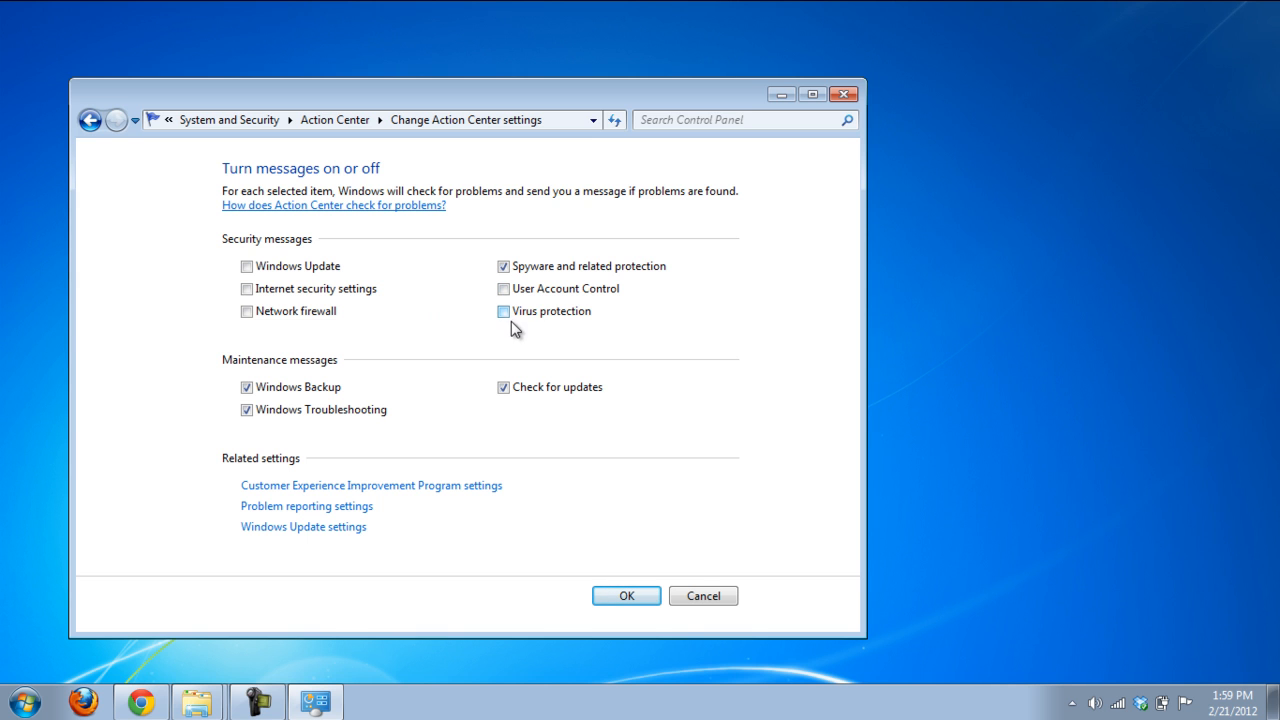
mouse_move(573, 395)
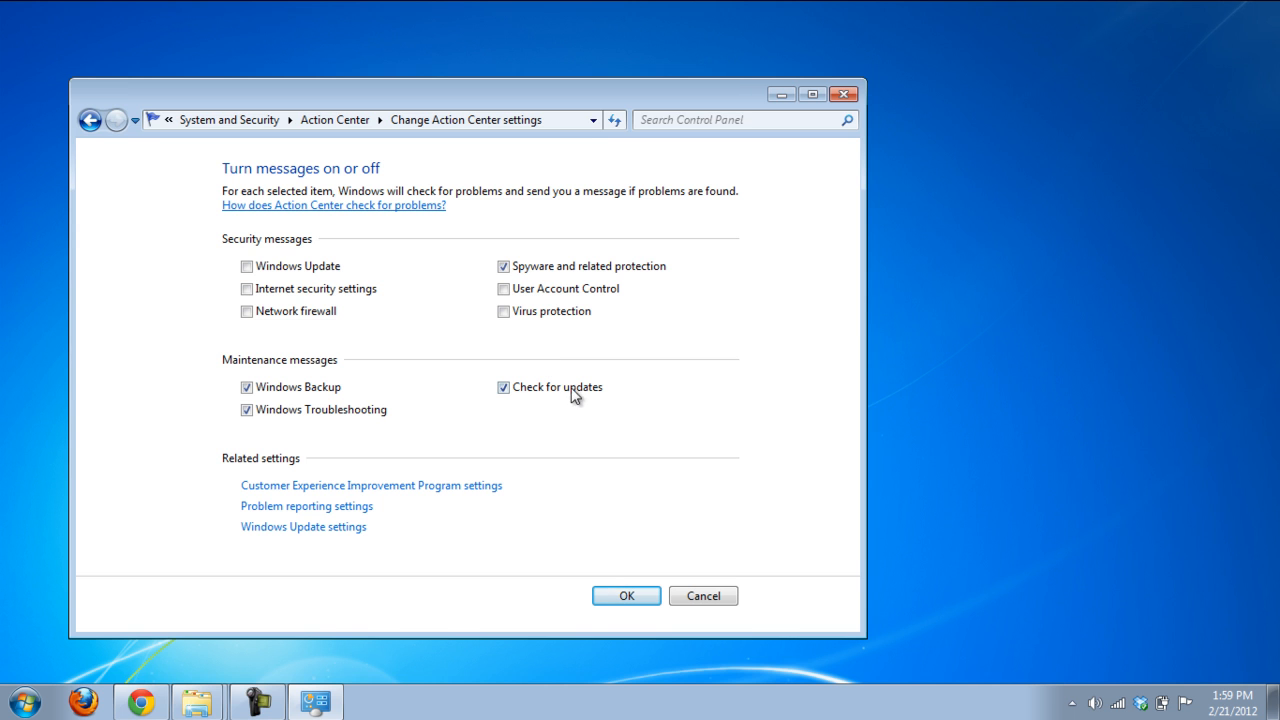